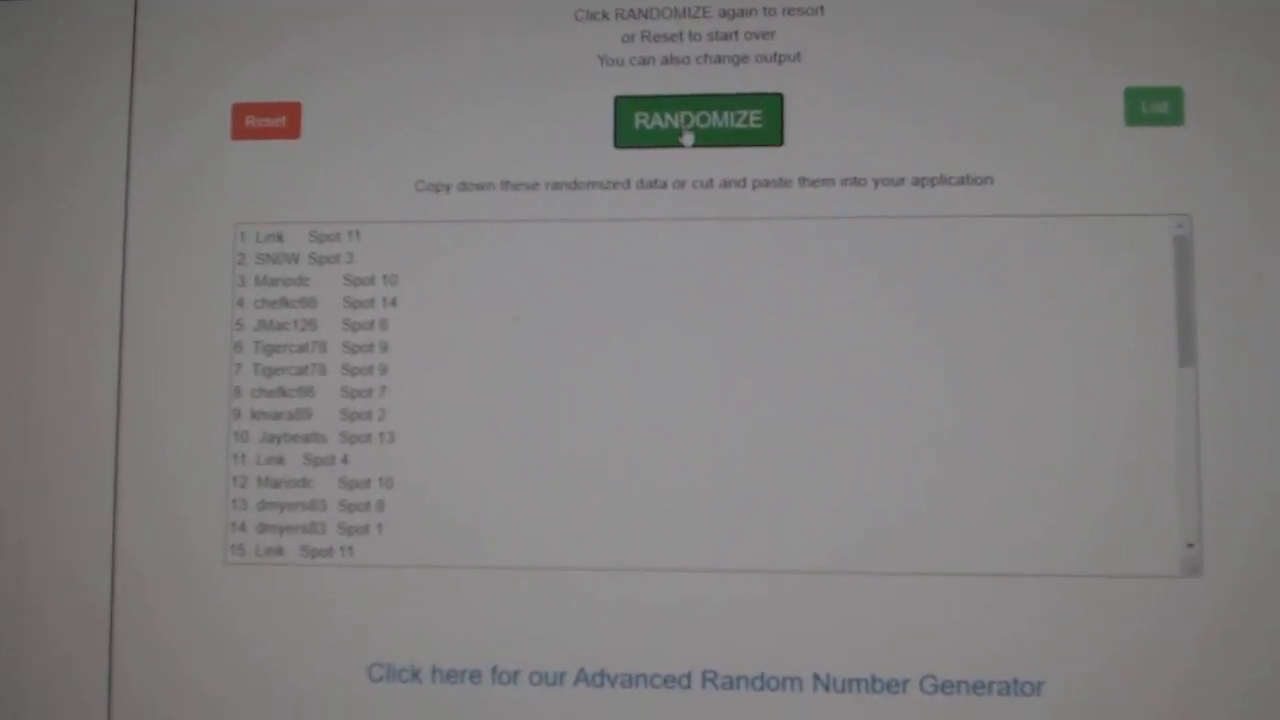
Reshuffle the names-and-spots list and select all 30 randomized lines to copy them
click(698, 120)
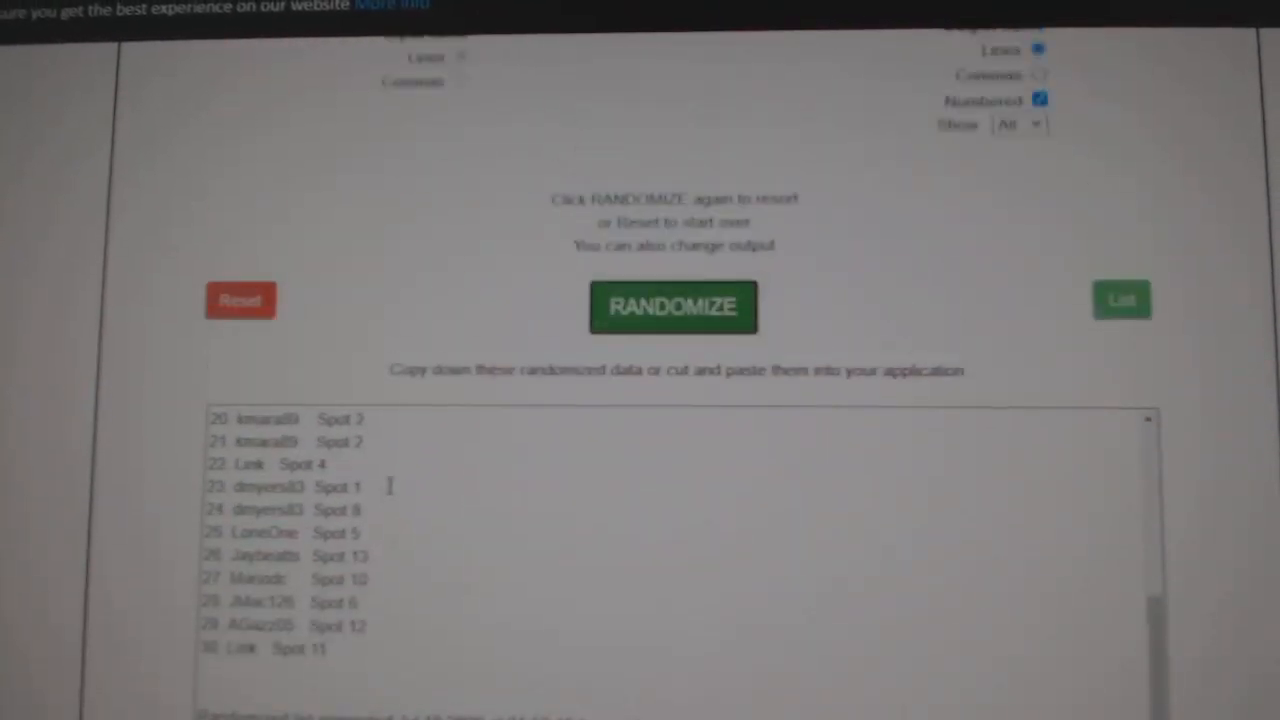
click(672, 306)
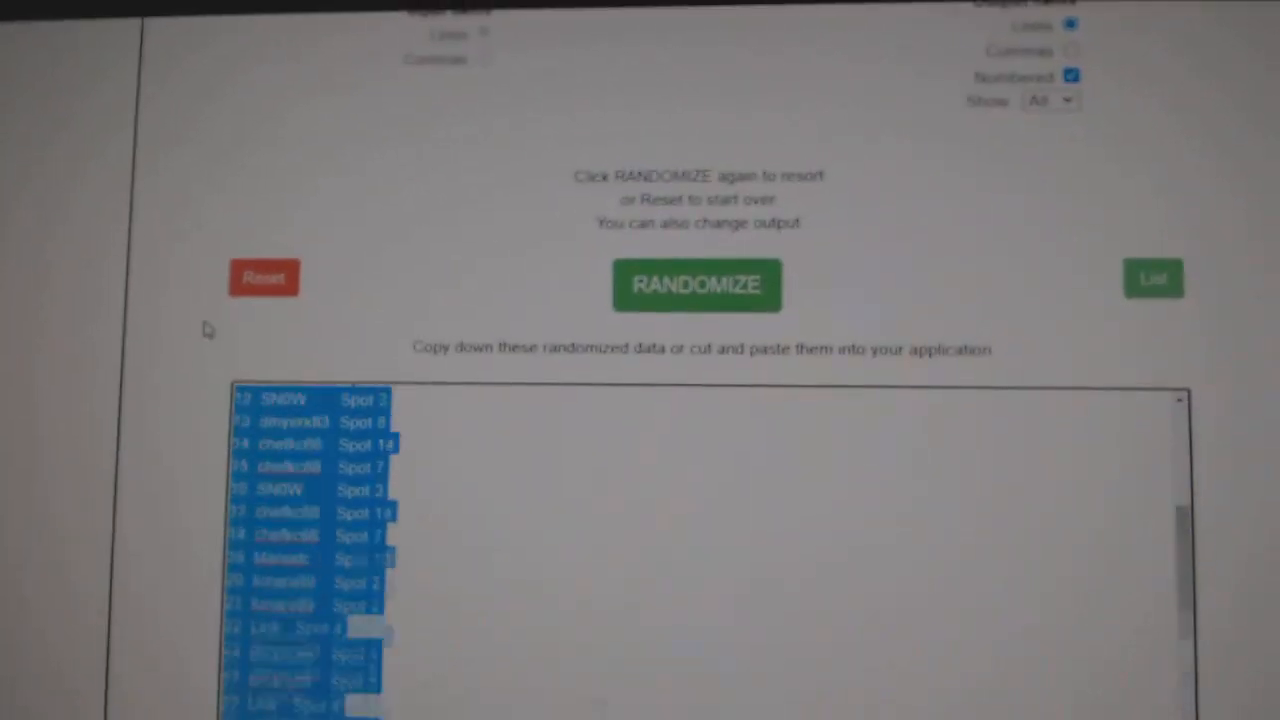
click(696, 284)
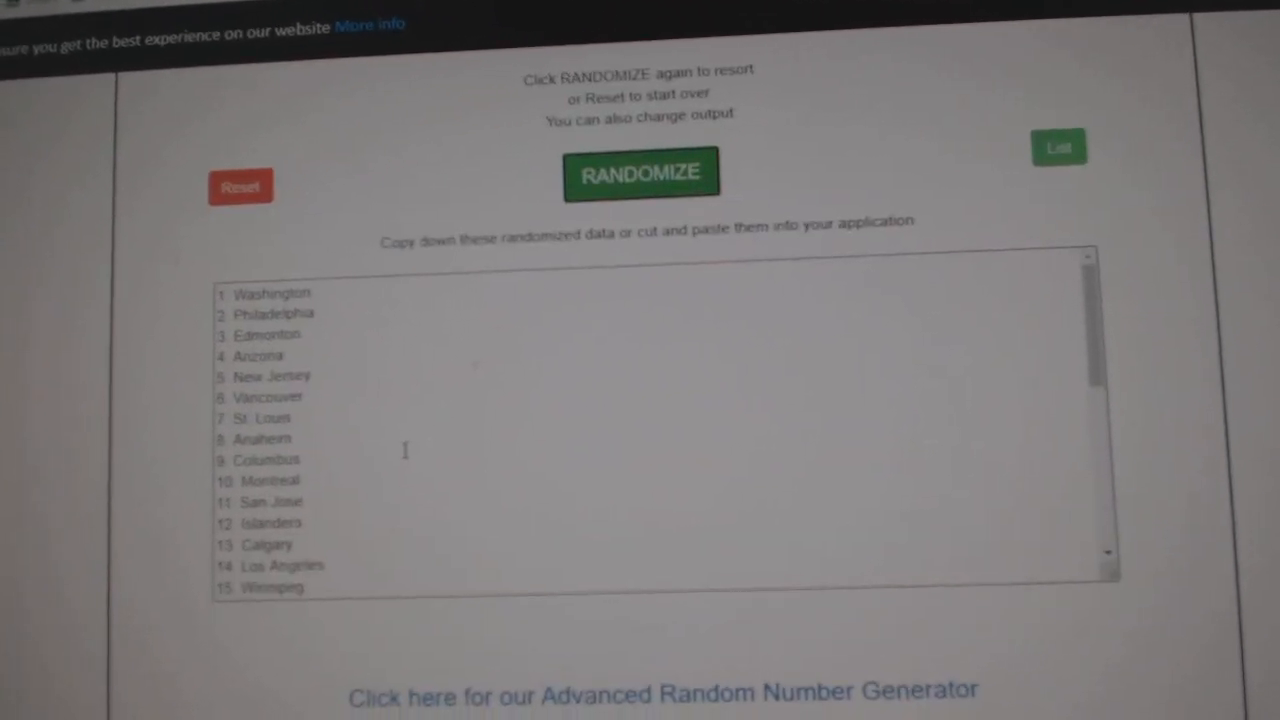
Copy the randomized team-name list from the output box via the context menu
right_click(280, 300)
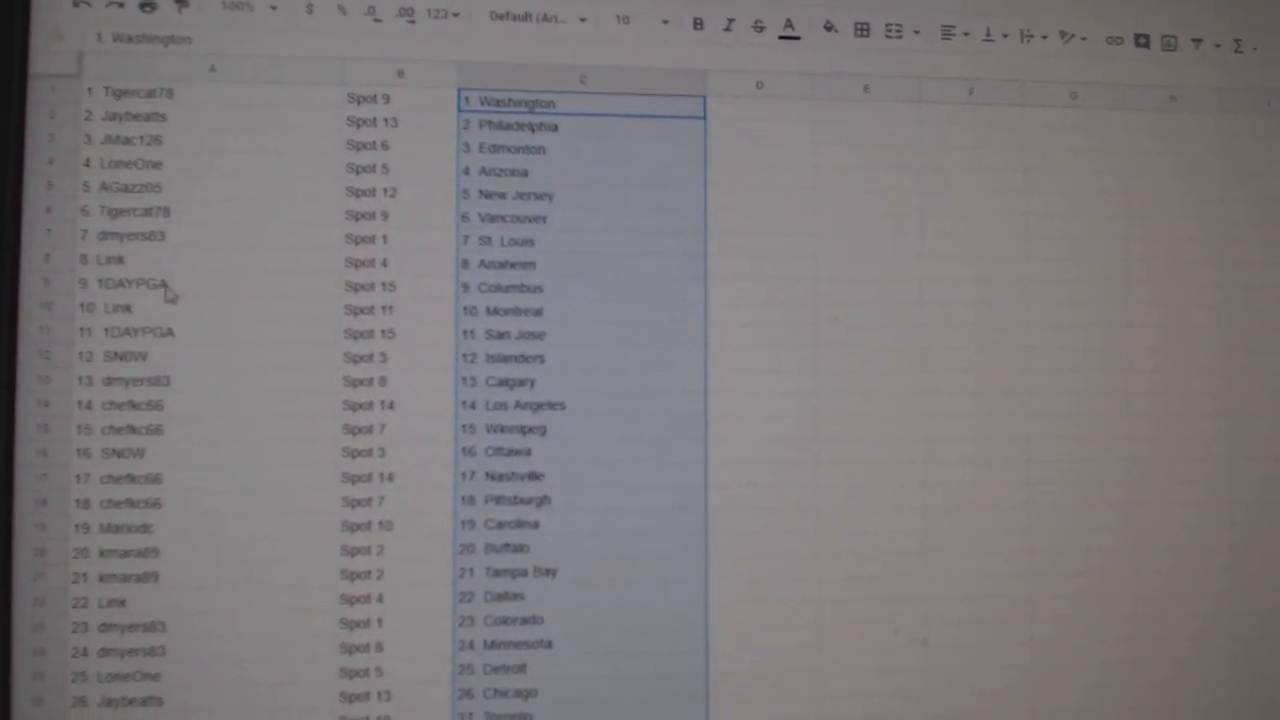
Scroll through the sheet to confirm all 30 rows pair a name and spot with a team
scroll(down, 3)
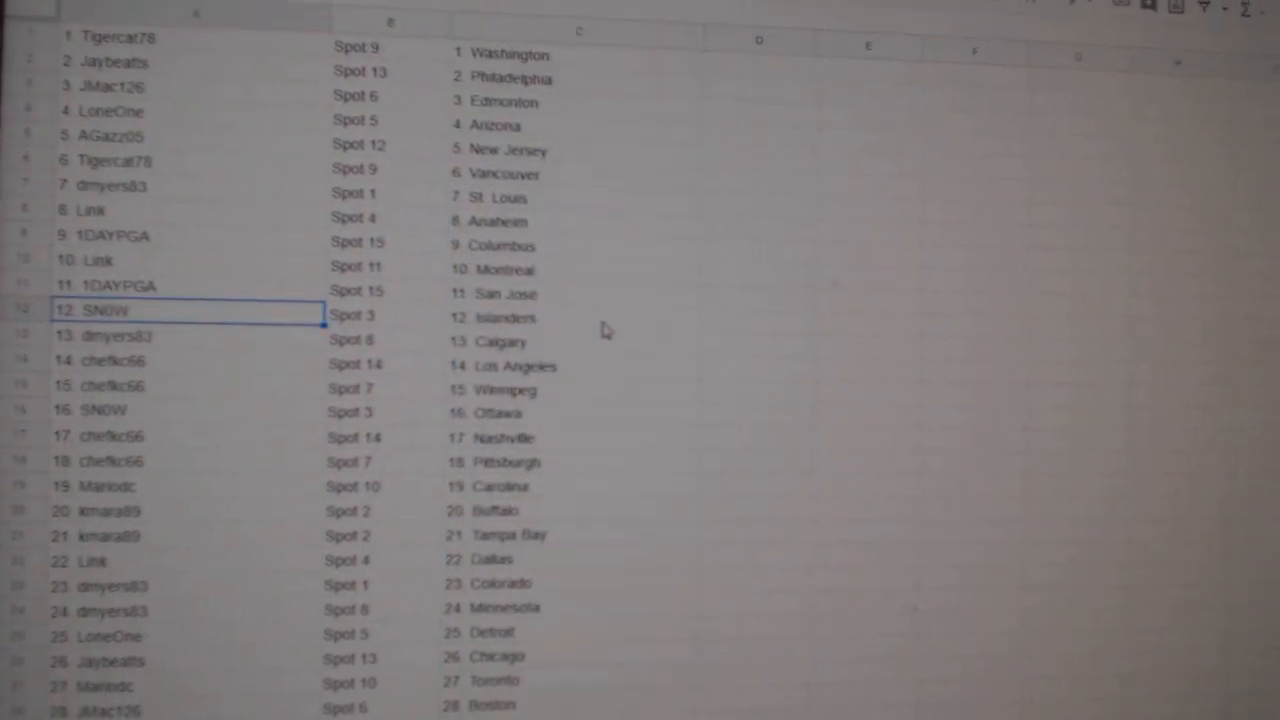
scroll(down, 3)
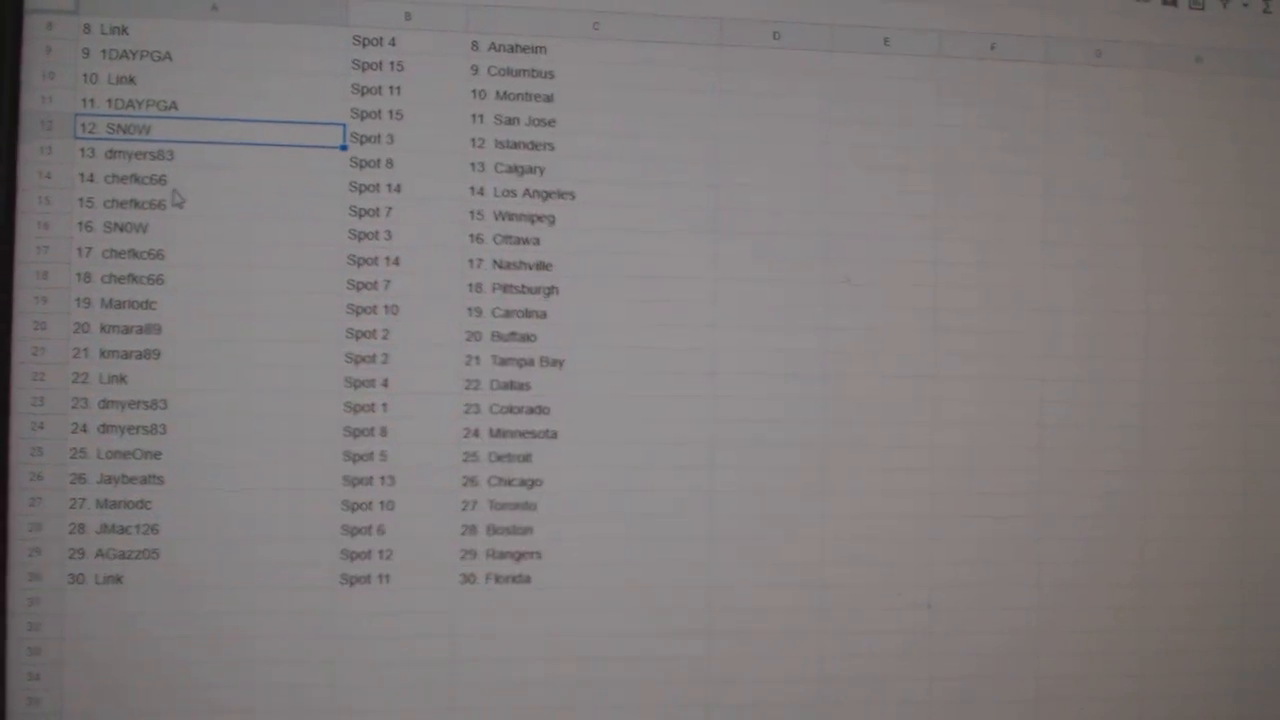